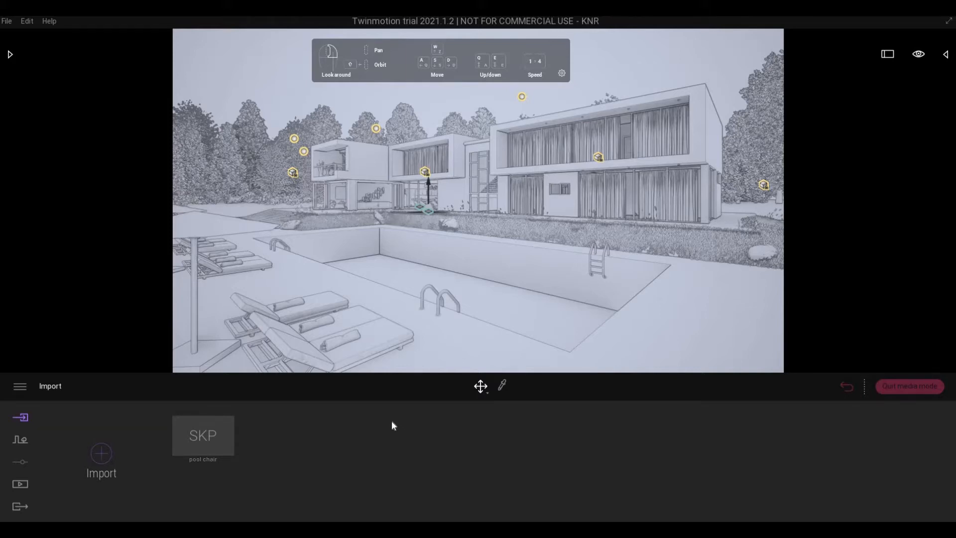
{"action": "mouse_move", "coordinate": [53, 60]}
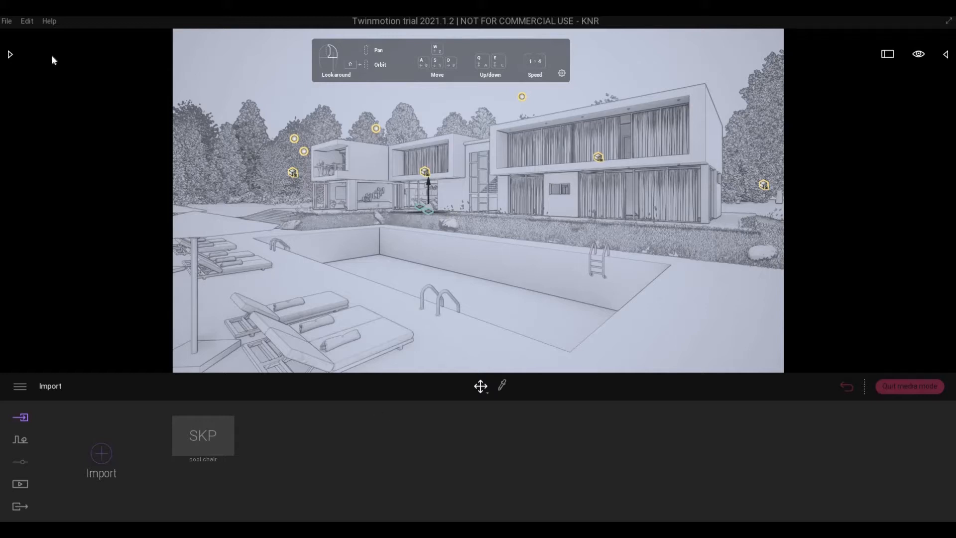
{"action": "mouse_move", "coordinate": [24, 24]}
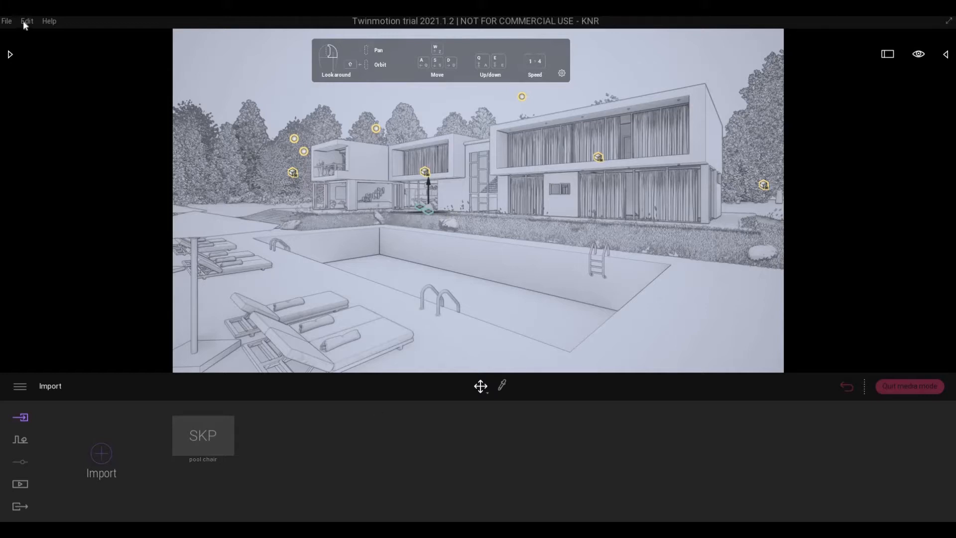
Show the Edit menu's commands, including Preferences
{"action": "left_click", "coordinate": [26, 21]}
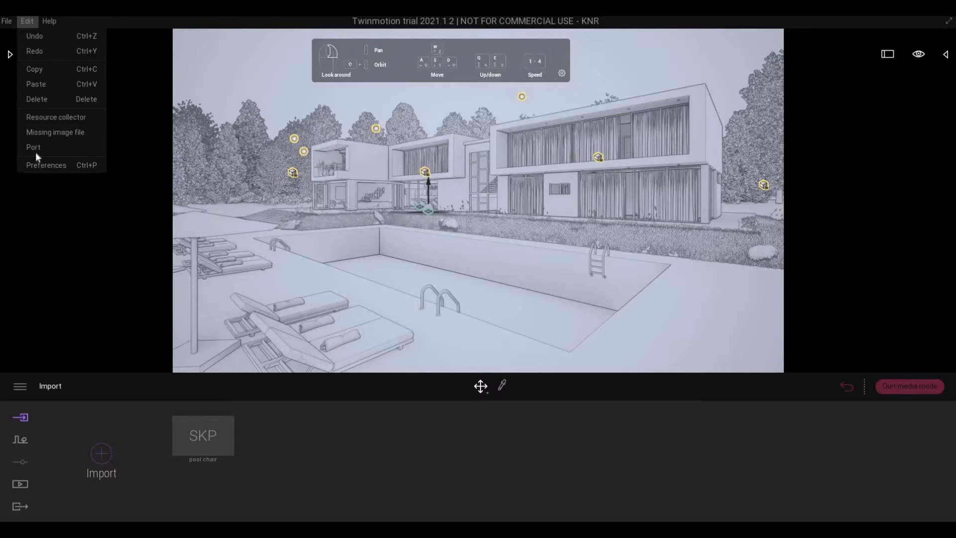
{"action": "mouse_move", "coordinate": [46, 165]}
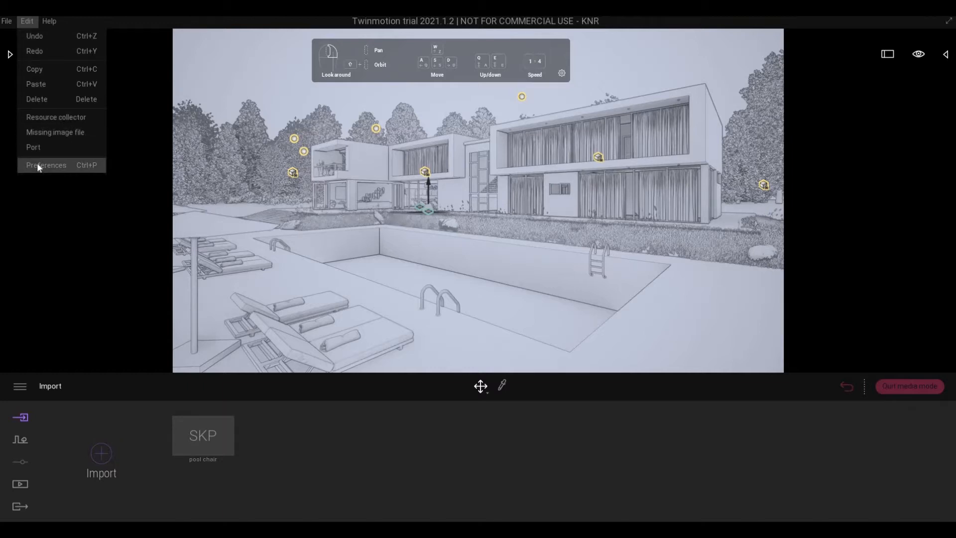
Bring up Preferences with the Save settings expanded (auto save, interval, number, path)
{"action": "left_click", "coordinate": [46, 165]}
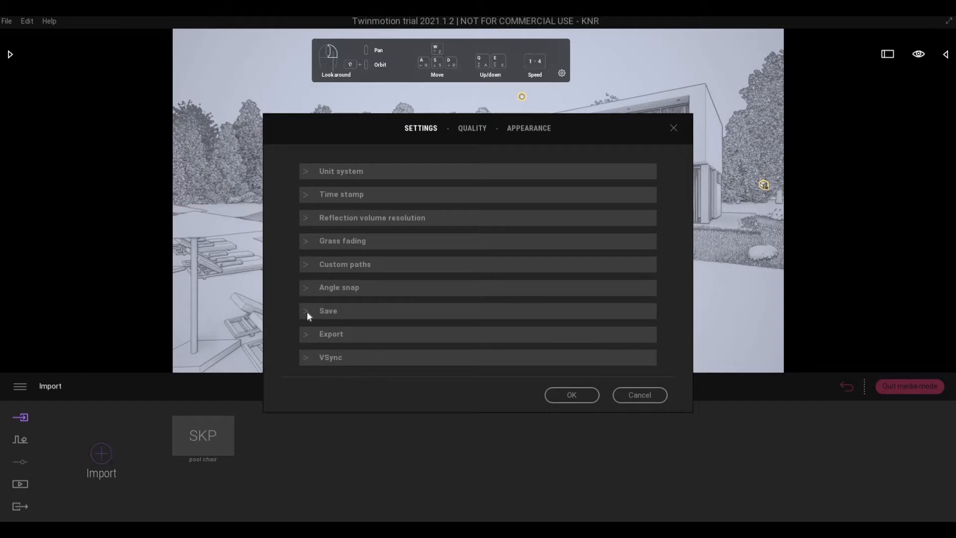
{"action": "left_click", "coordinate": [328, 310]}
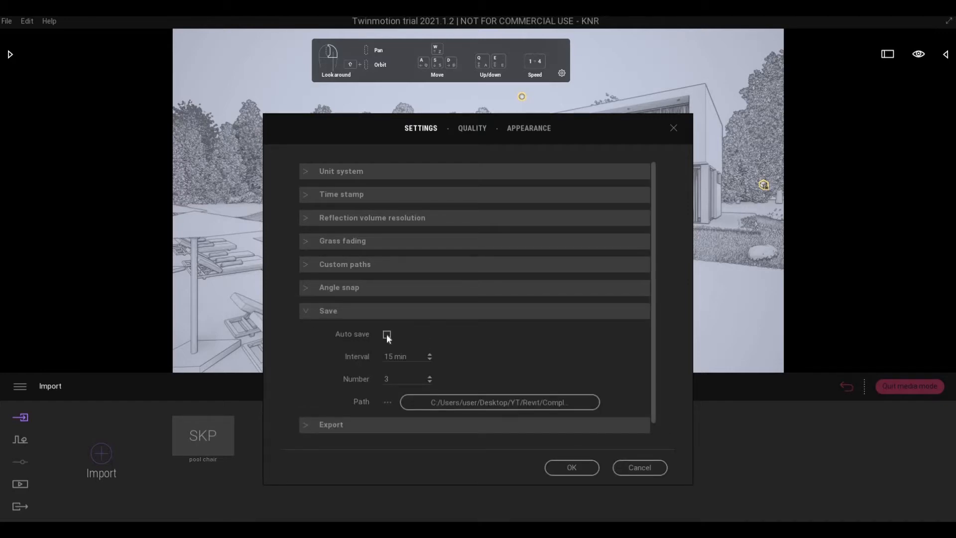
Enable Auto save at a 15 min interval and raise the backup file count to 5
{"action": "left_click", "coordinate": [386, 335]}
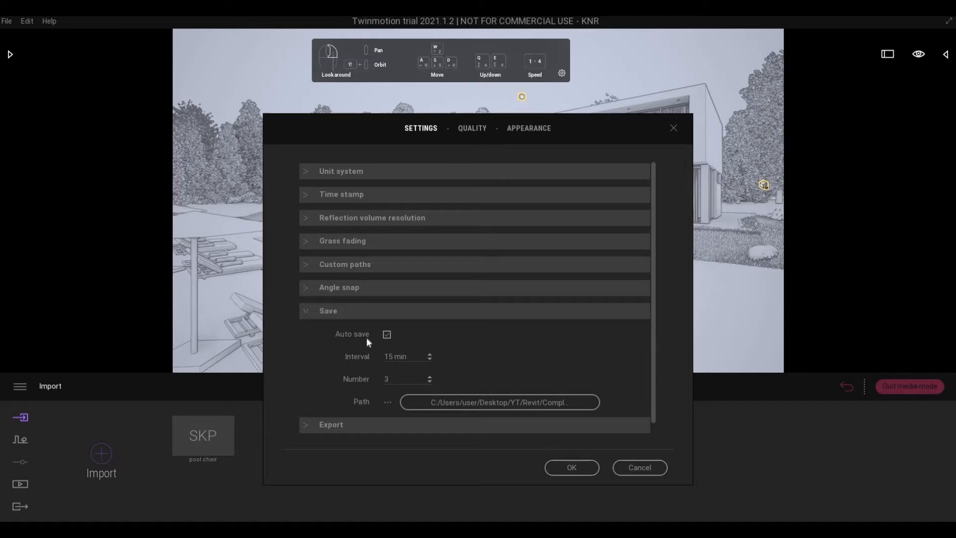
{"action": "mouse_move", "coordinate": [360, 362]}
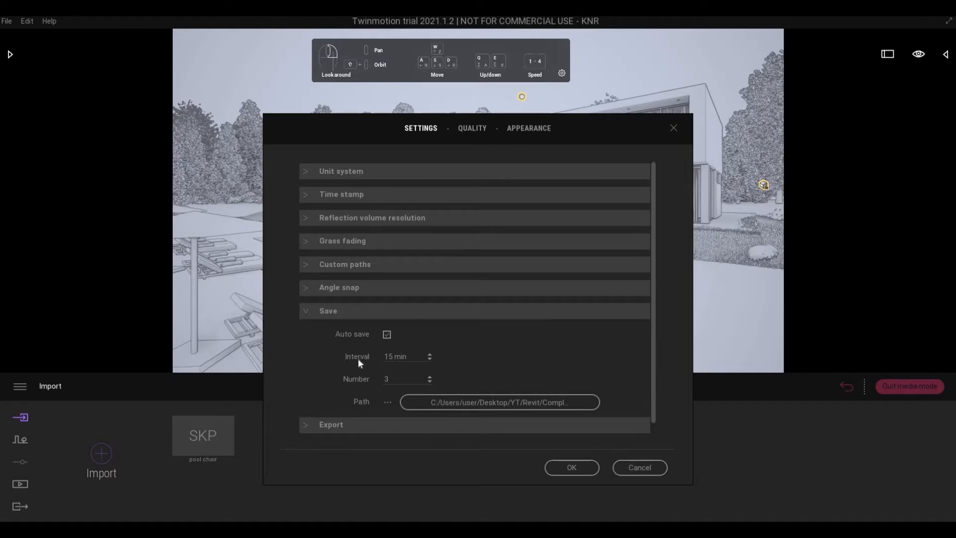
{"action": "mouse_move", "coordinate": [360, 365]}
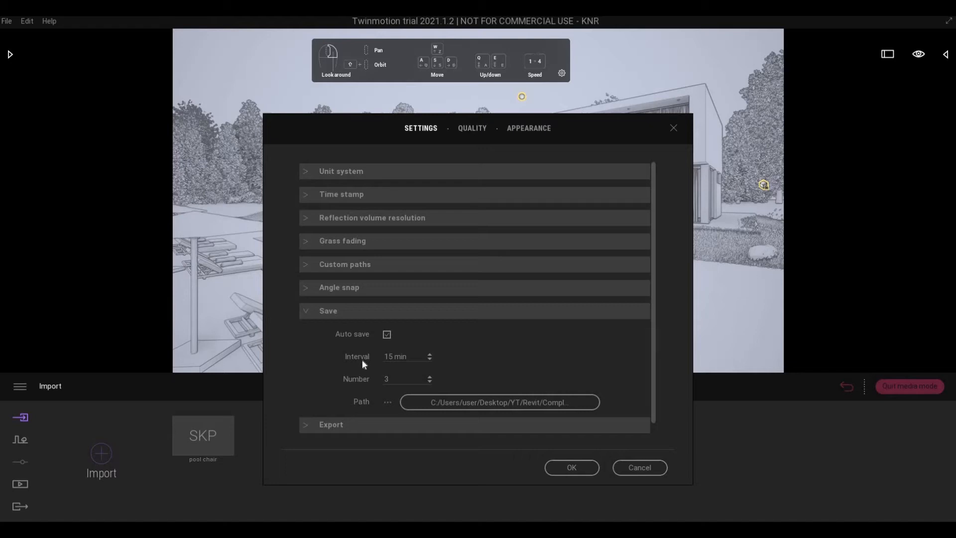
{"action": "mouse_move", "coordinate": [287, 379]}
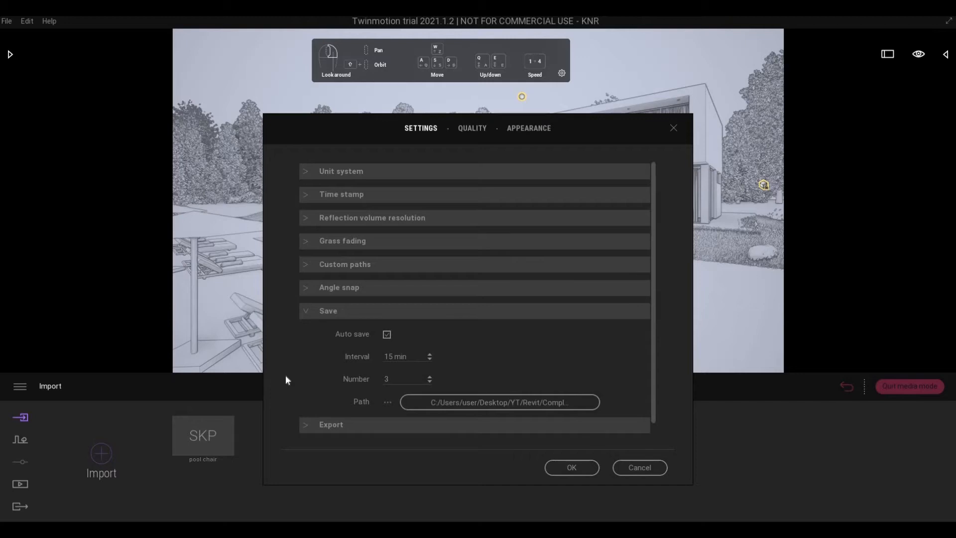
{"action": "mouse_move", "coordinate": [379, 390]}
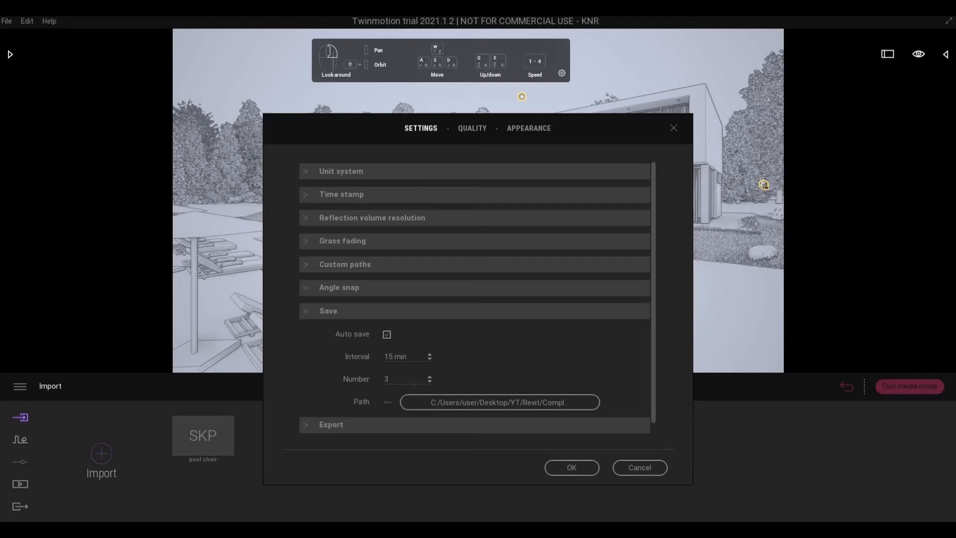
{"action": "mouse_move", "coordinate": [431, 381]}
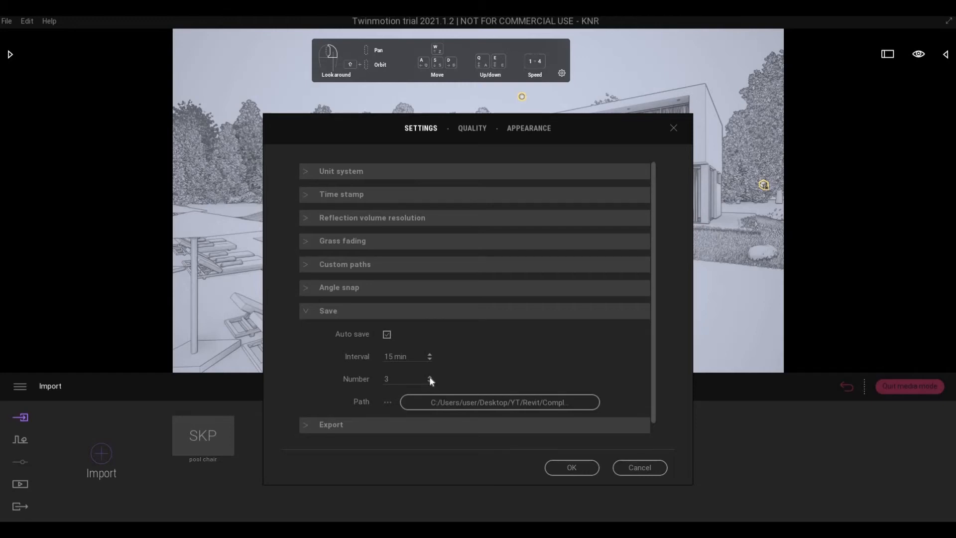
{"action": "left_click", "coordinate": [430, 376]}
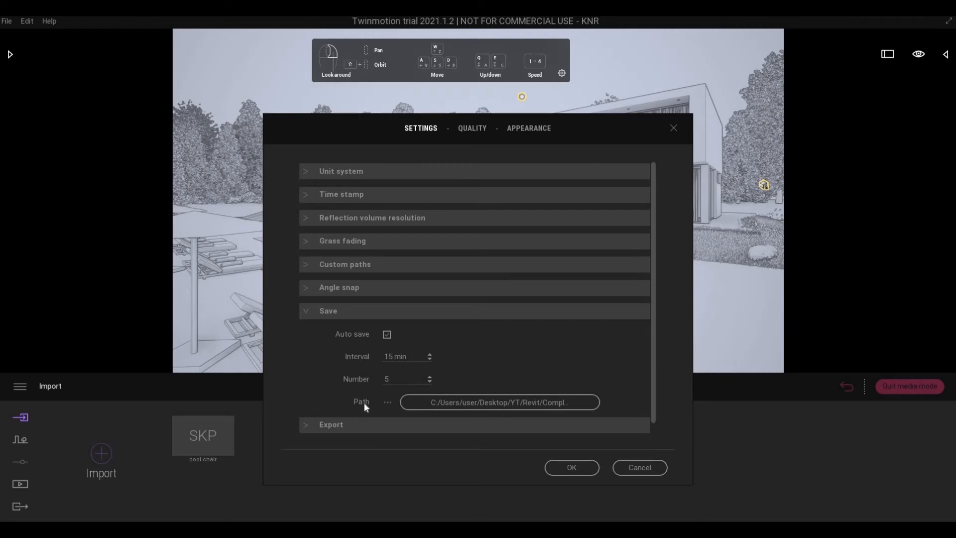
{"action": "mouse_move", "coordinate": [499, 402]}
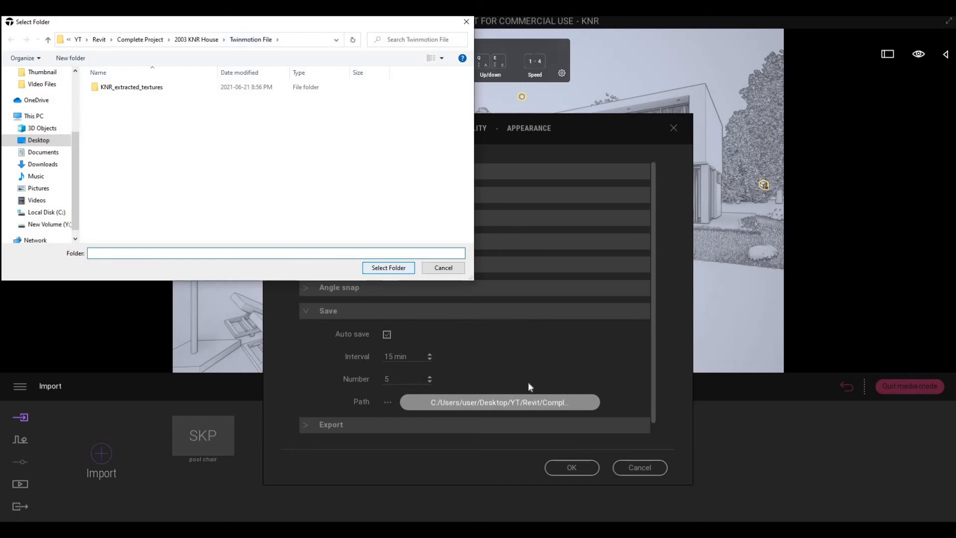
Point the save path to the Twinmotion File folder in the 2003 KNR House project
{"action": "left_click", "coordinate": [387, 268]}
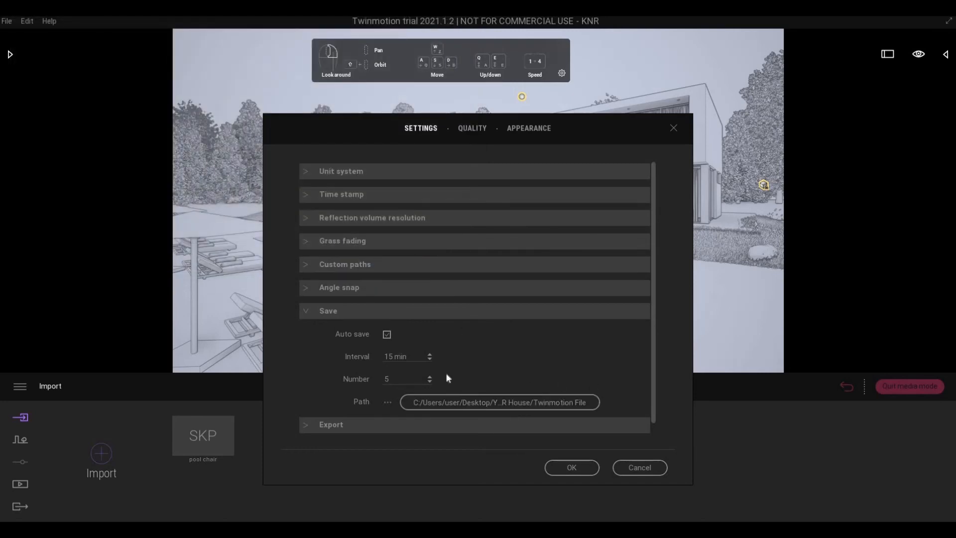
{"action": "mouse_move", "coordinate": [570, 467]}
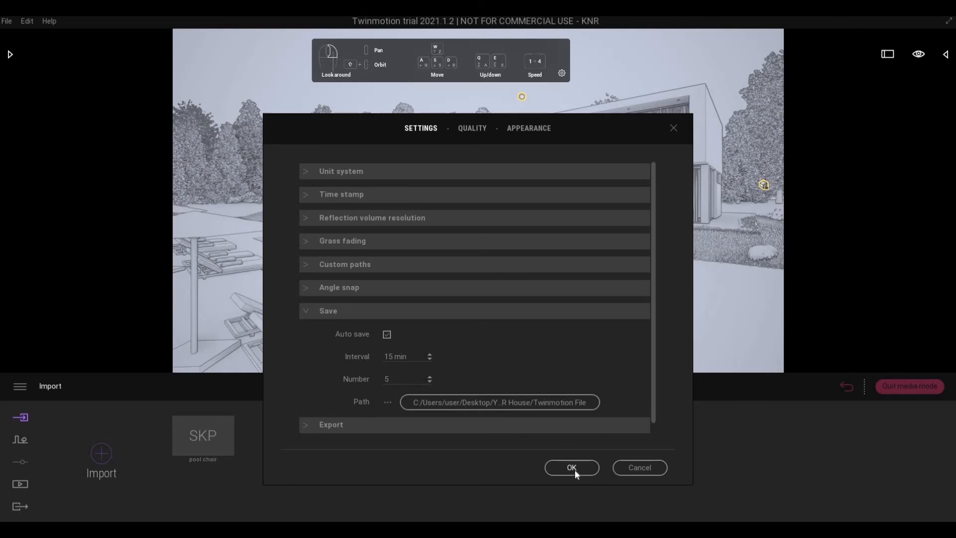
Confirm the preferences with OK, returning to the pool and house scene
{"action": "left_click", "coordinate": [571, 467]}
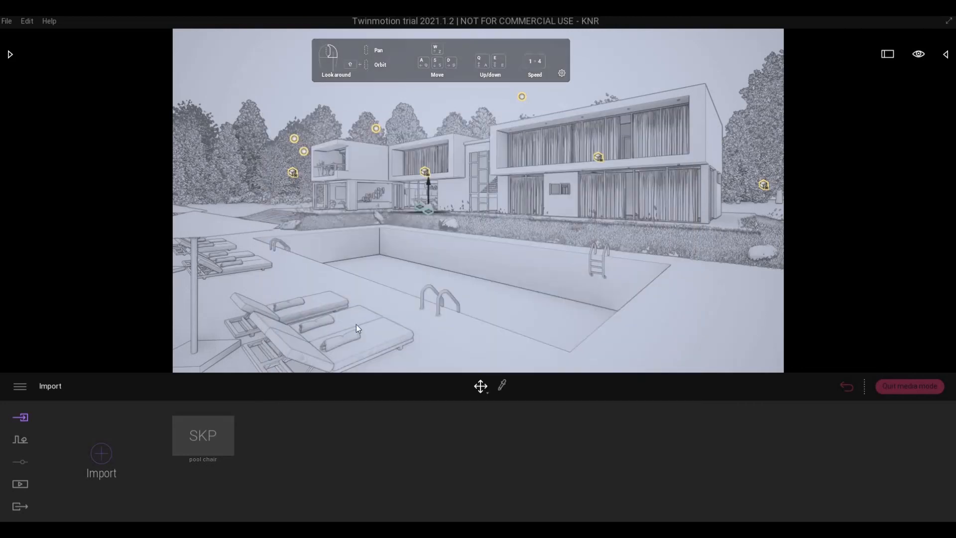